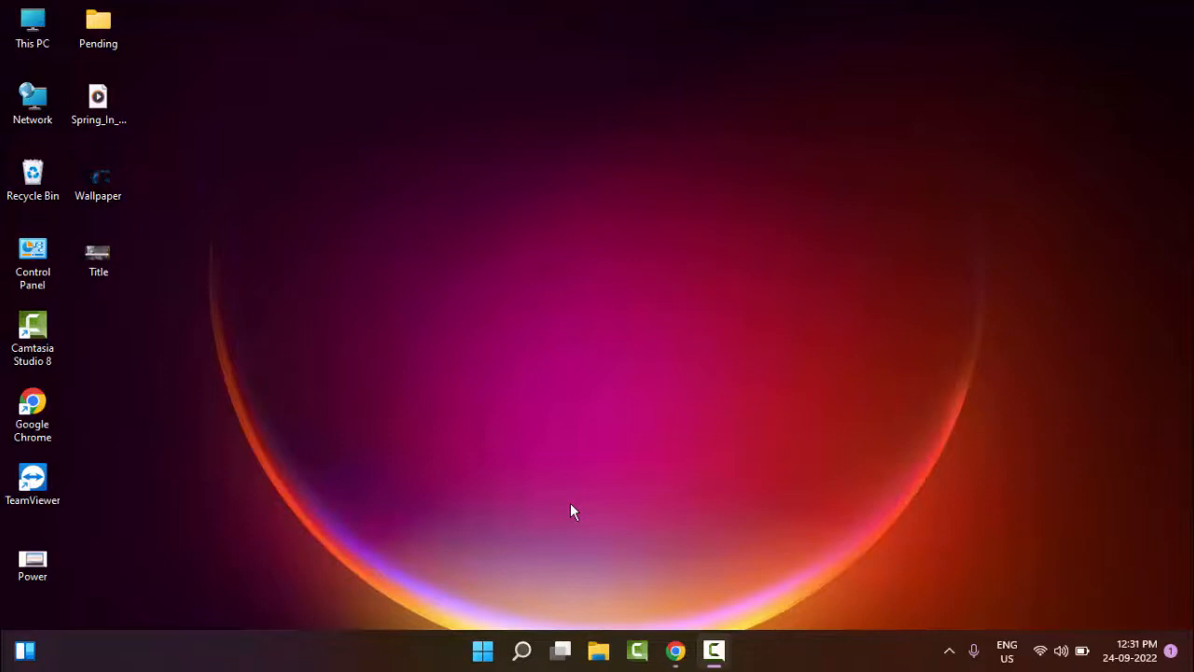
mouse_move(555, 564)
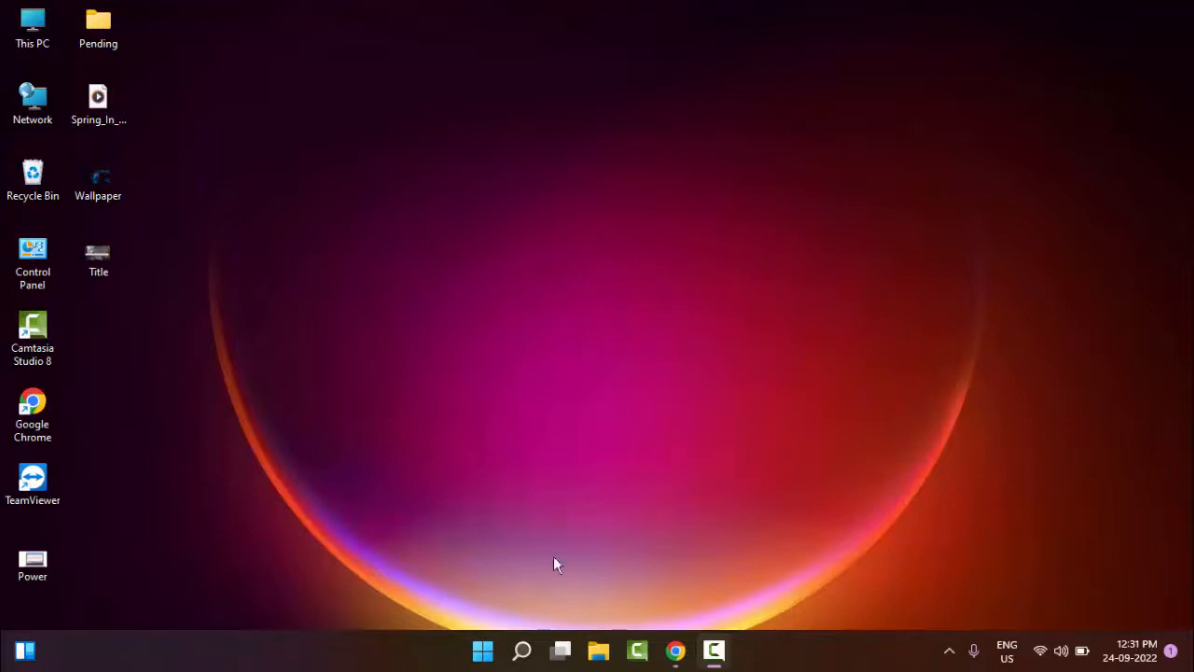
Step: Search the Start menu for 'services' and open the Services app
left_click(482, 650)
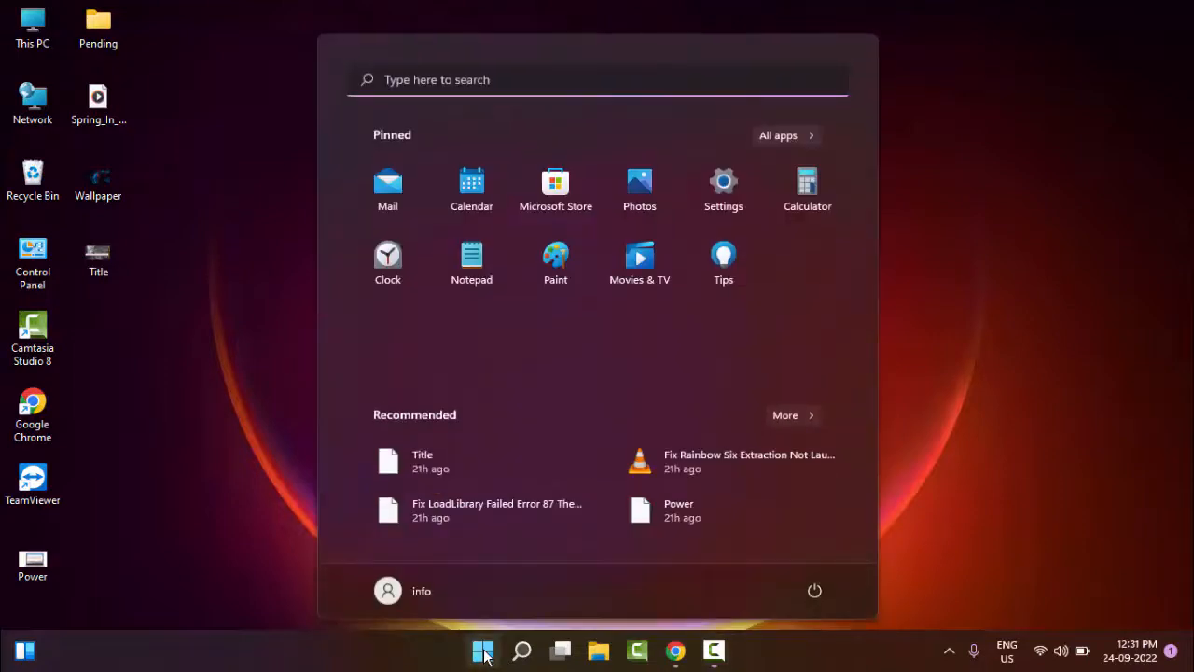
type("ser")
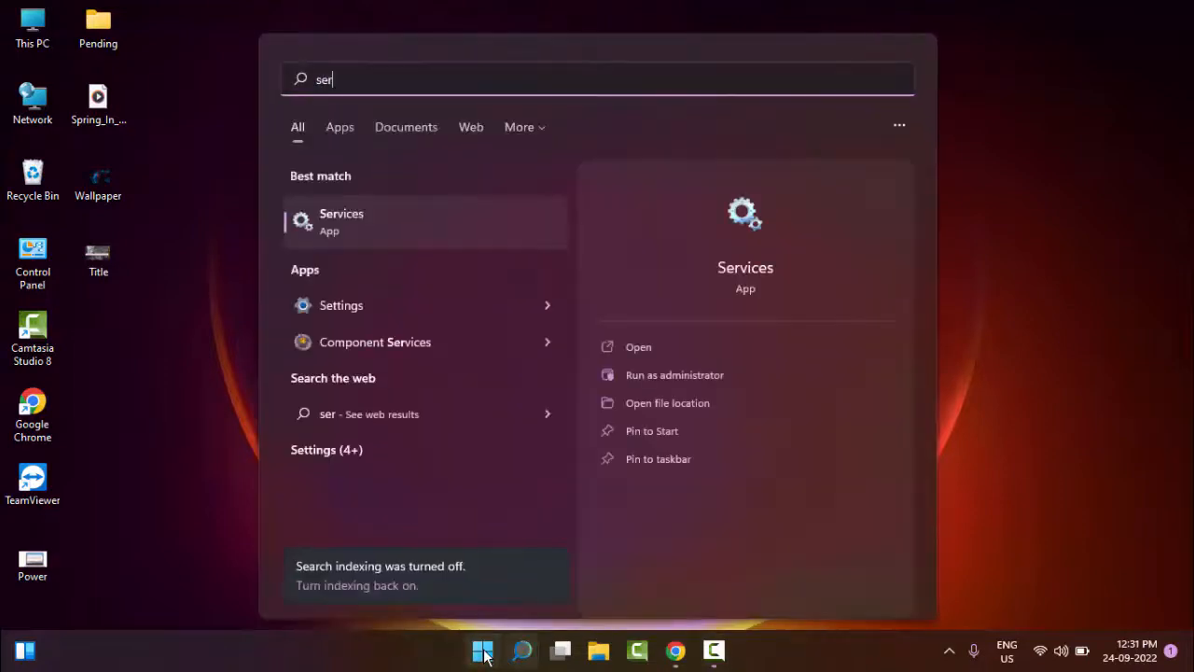
type("vices")
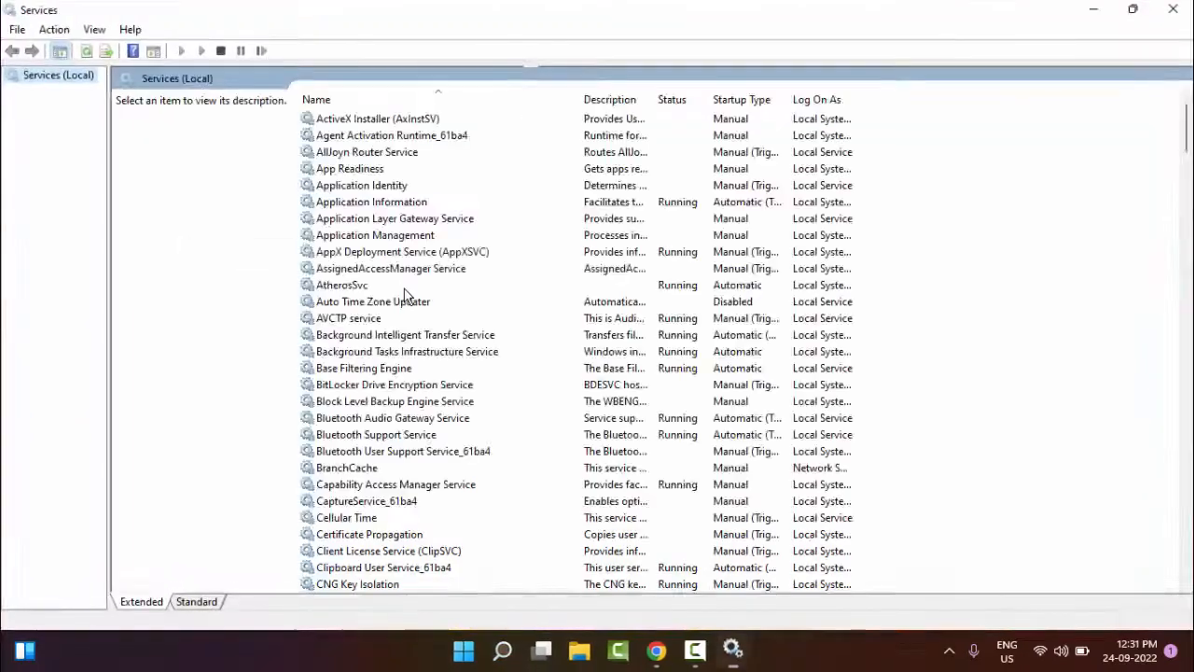
Step: Scroll the services list down to Windows Audio and open its properties
left_click(362, 185)
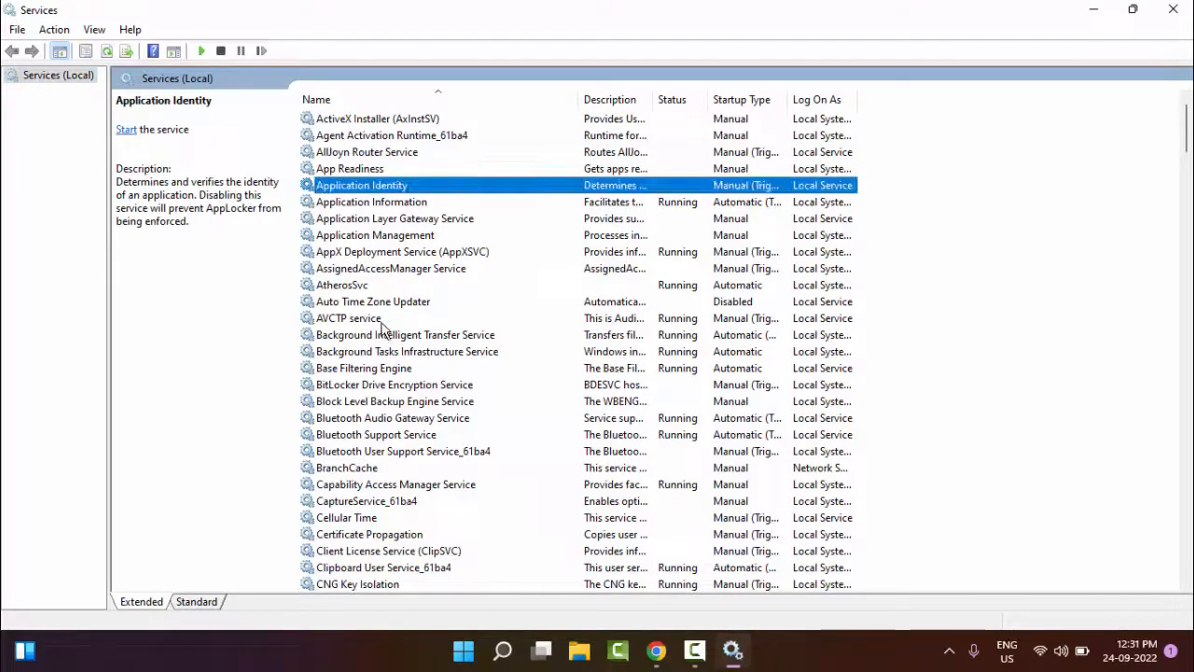
scroll("down", 3)
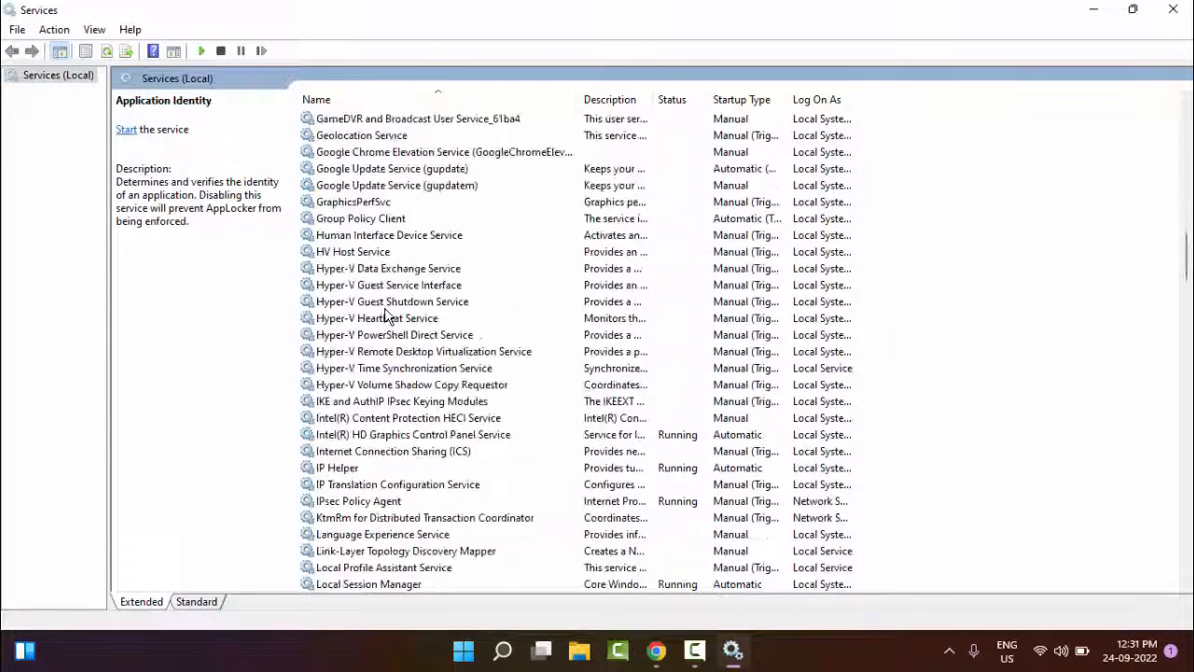
scroll("down", 3)
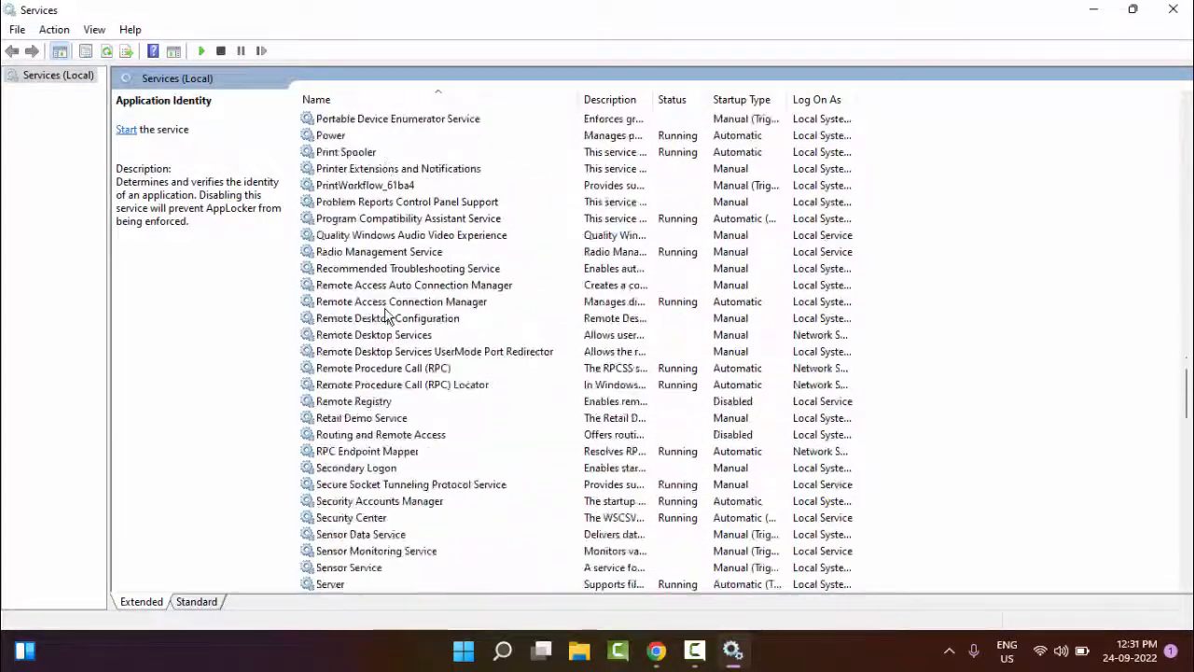
scroll("down", 3)
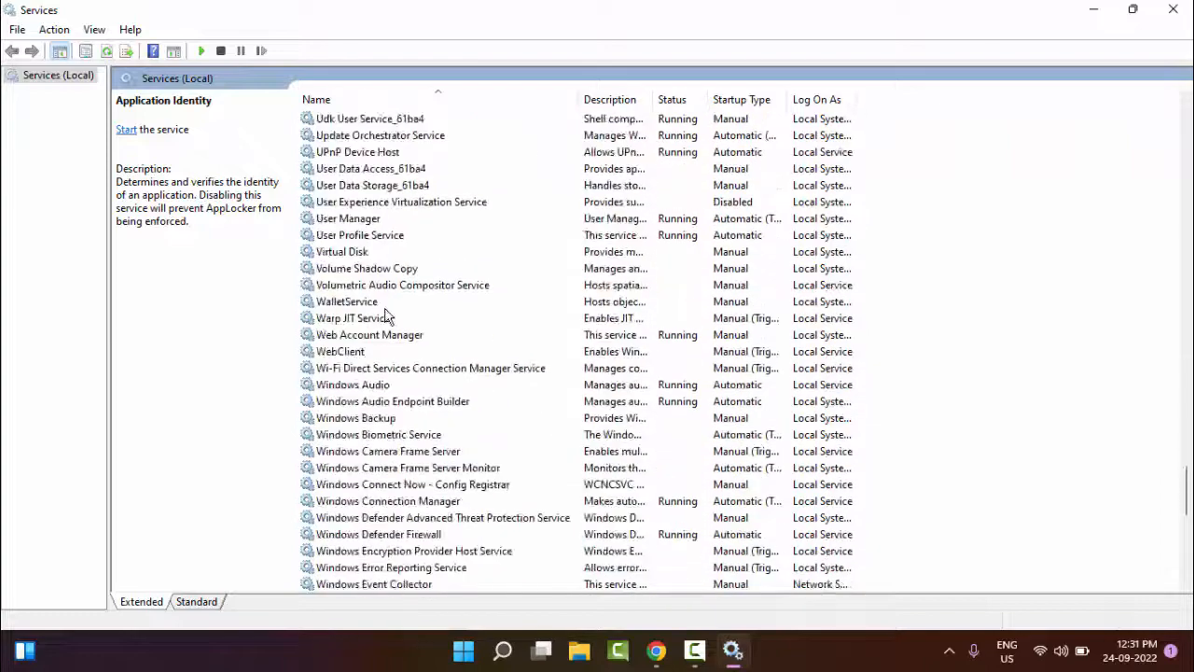
scroll("down", 3)
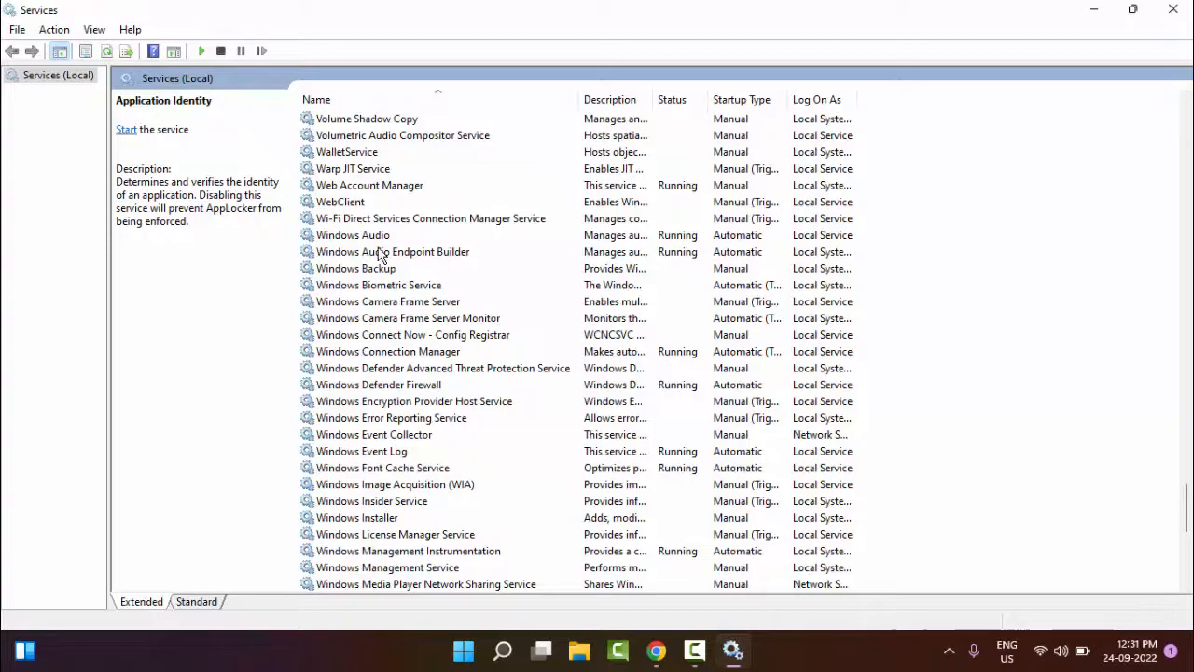
left_click(352, 234)
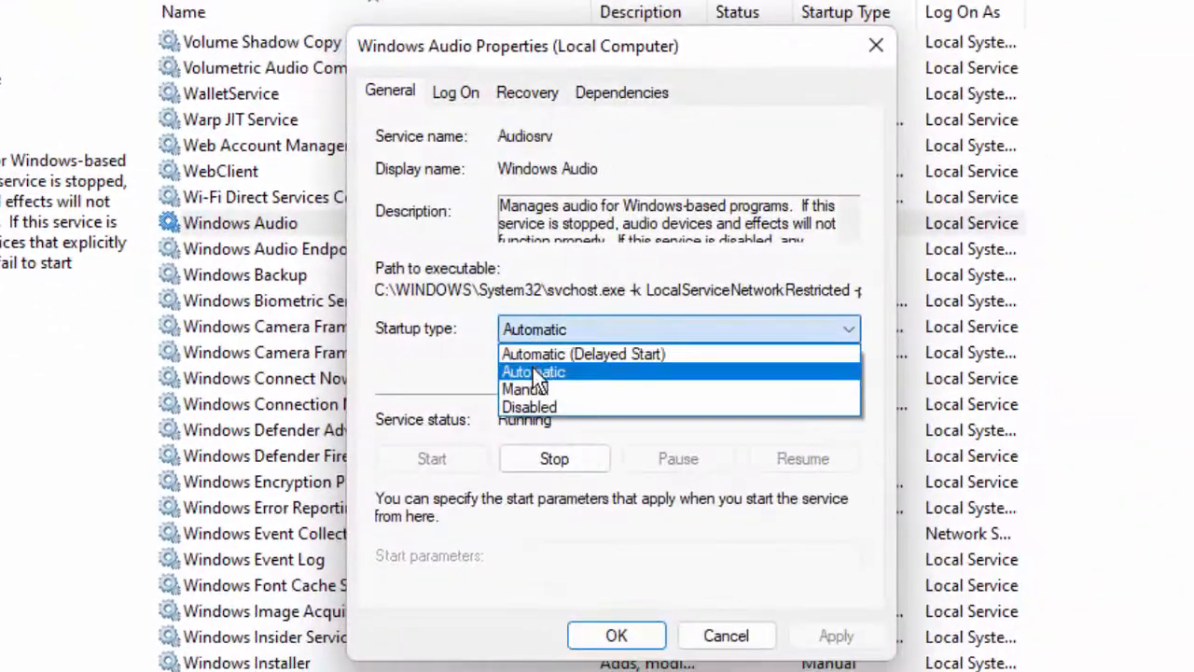
Step: Keep Windows Audio's startup type on Automatic and close its properties
left_click(533, 371)
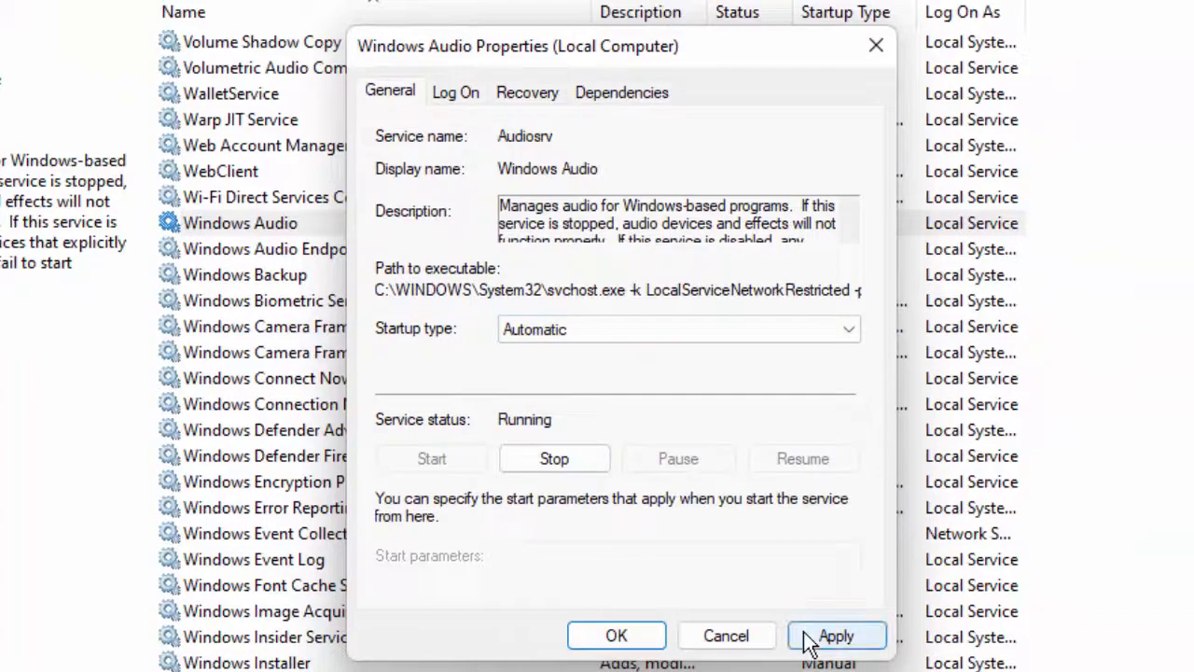
mouse_move(726, 635)
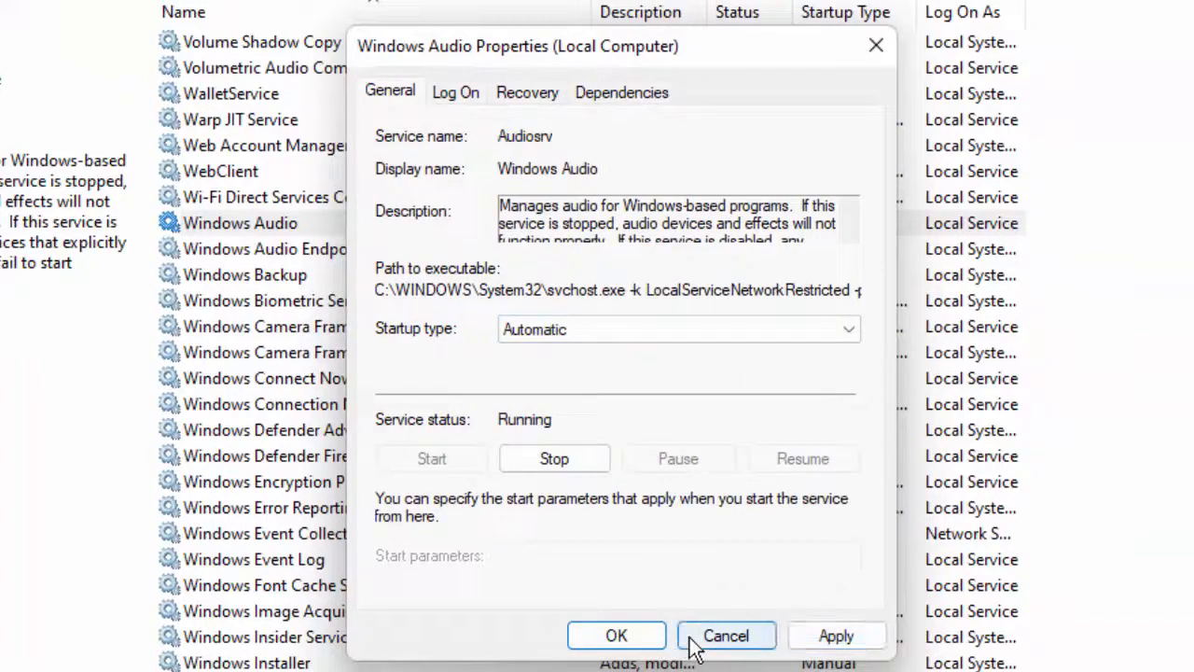
left_click(726, 635)
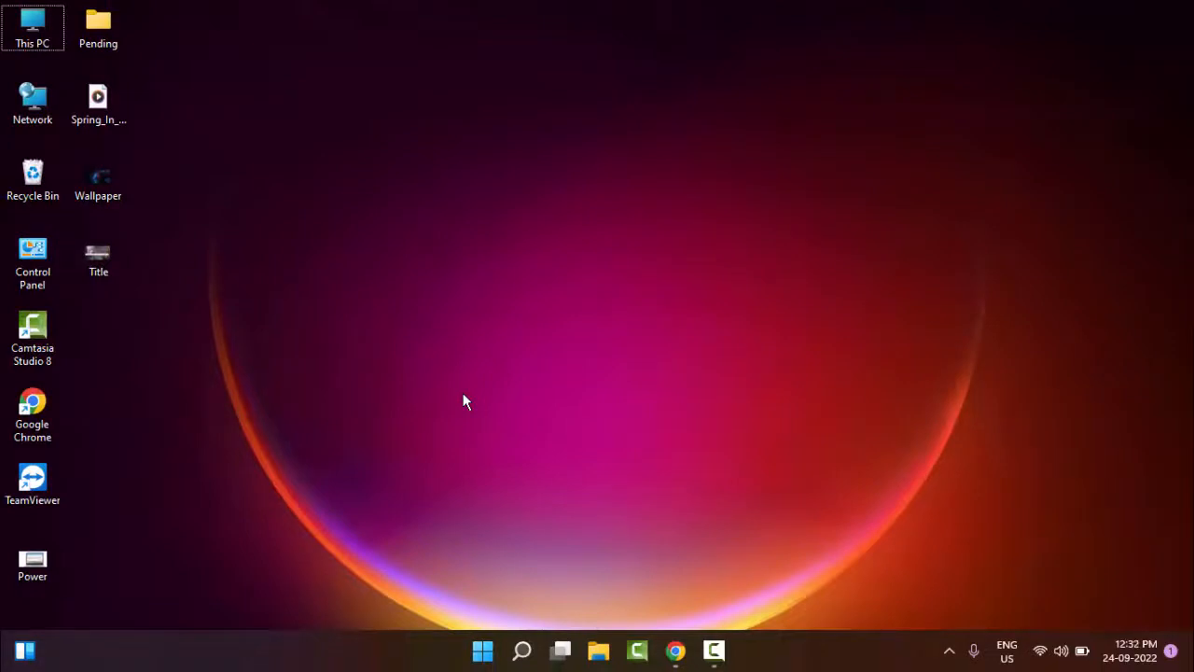
mouse_move(476, 413)
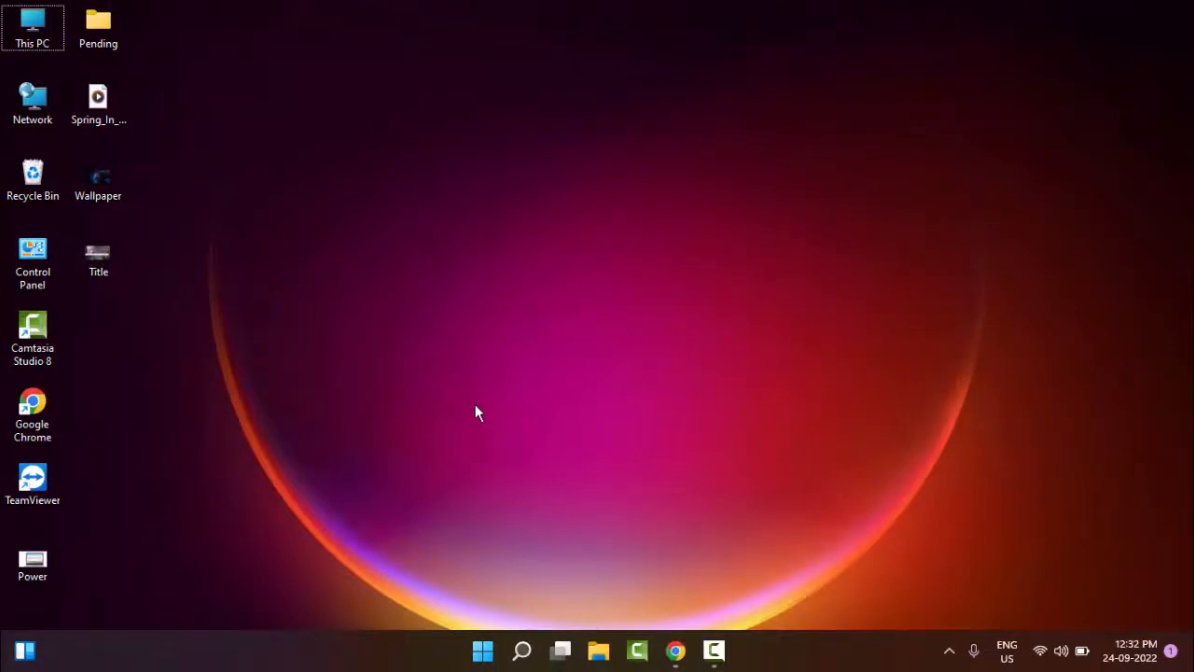
mouse_move(492, 431)
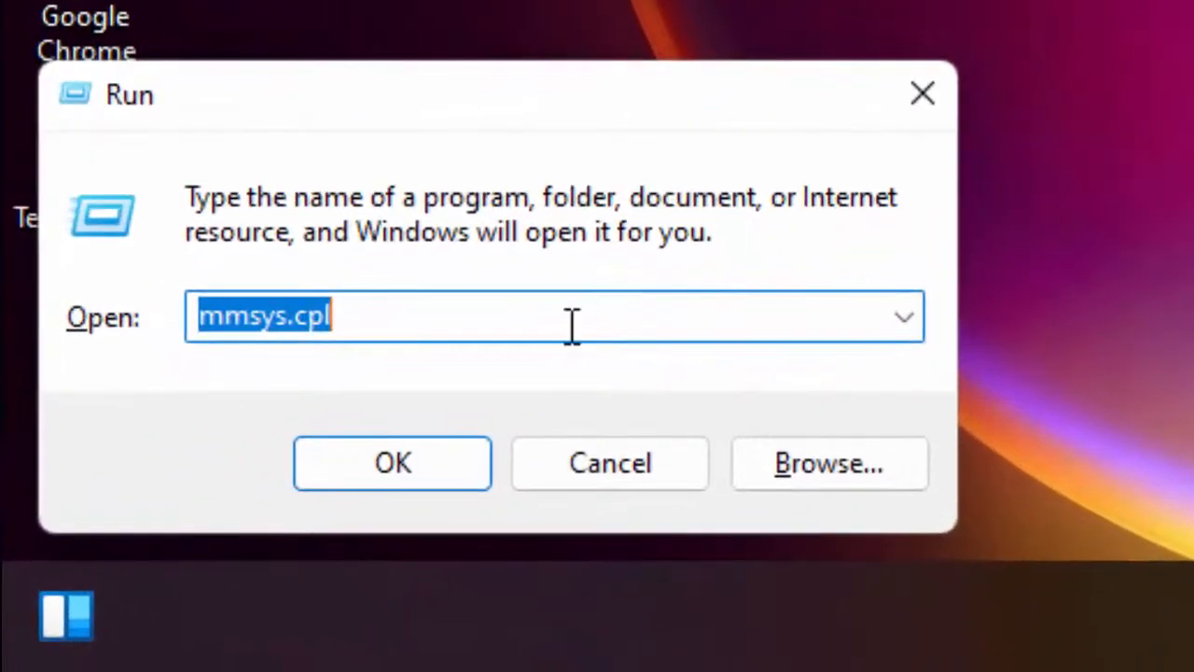
mouse_move(639, 325)
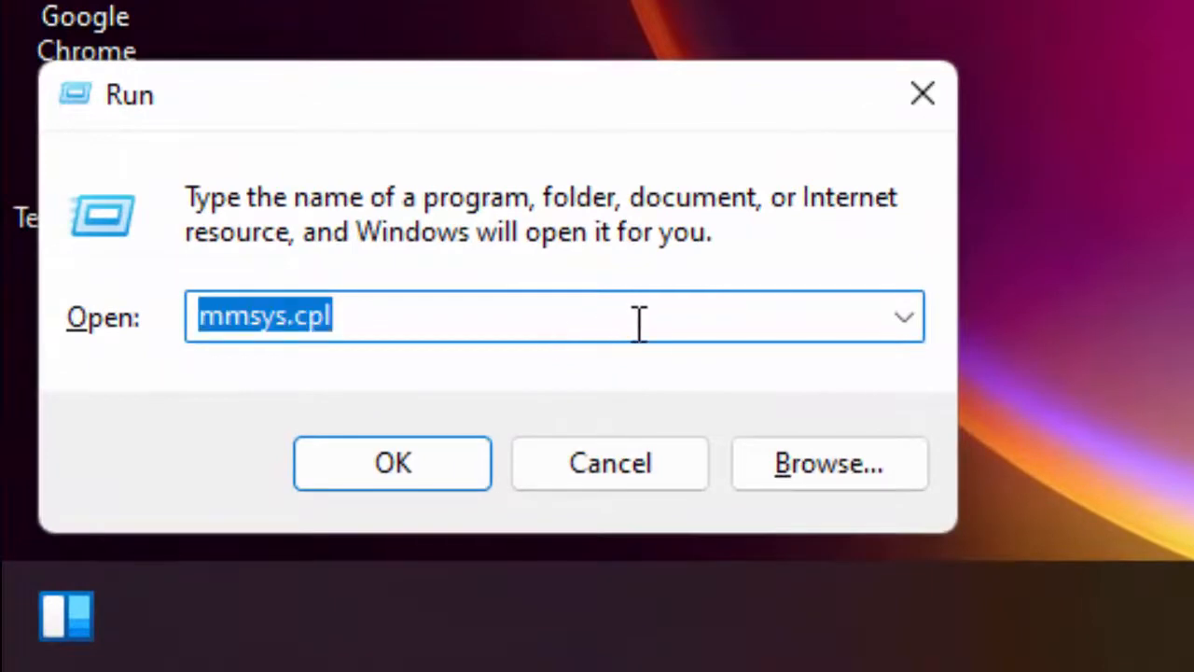
Step: Run mmsys.cpl and open the default Speakers' Properties
type("mmsys")
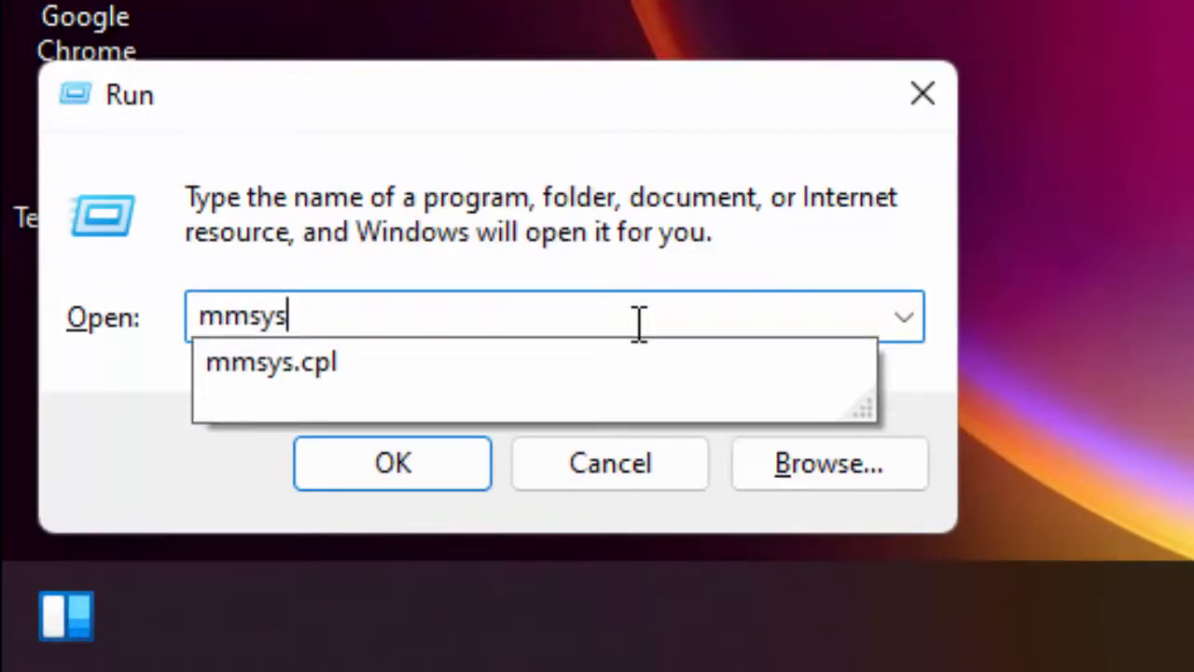
left_click(271, 362)
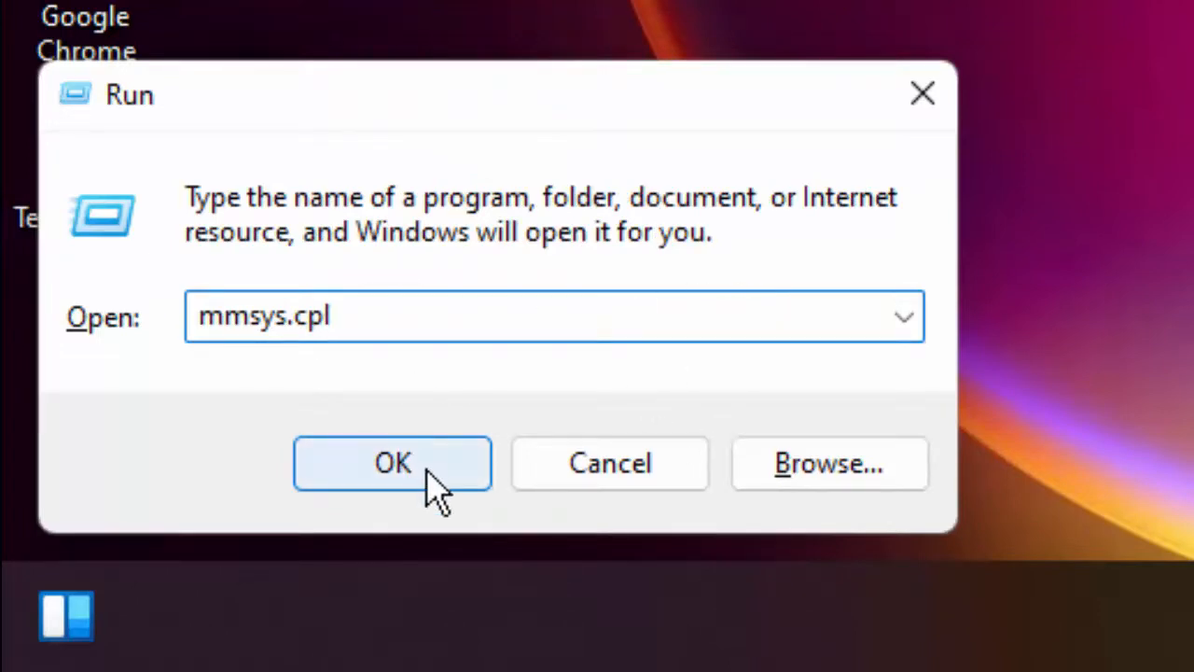
left_click(392, 462)
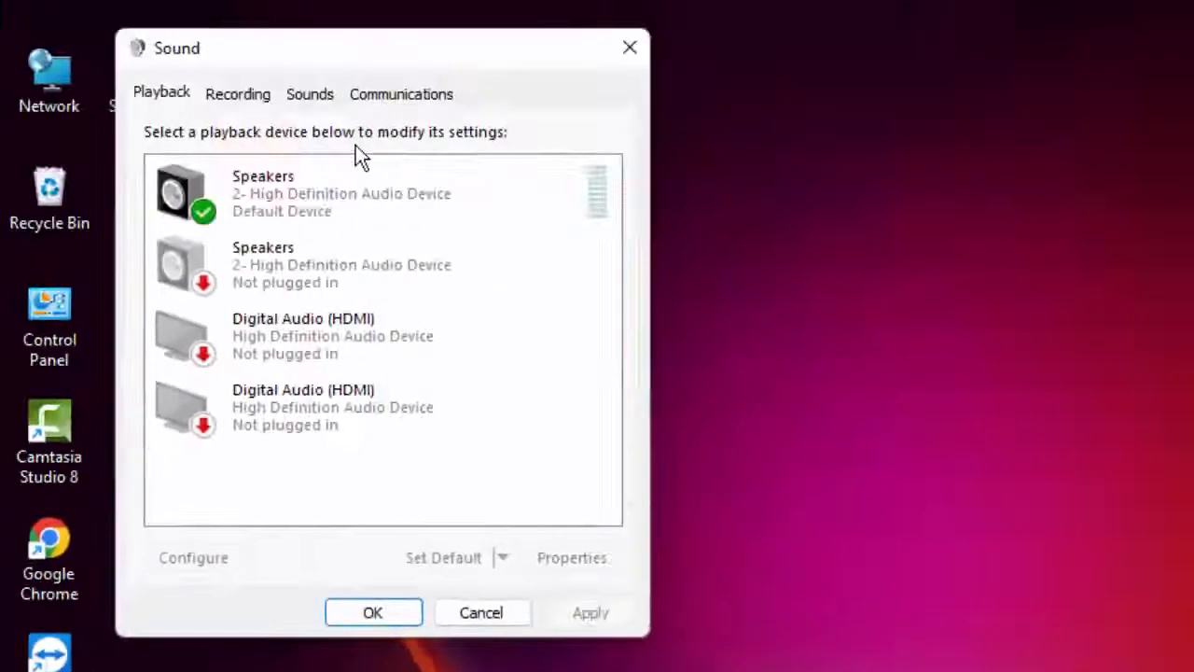
right_click(271, 193)
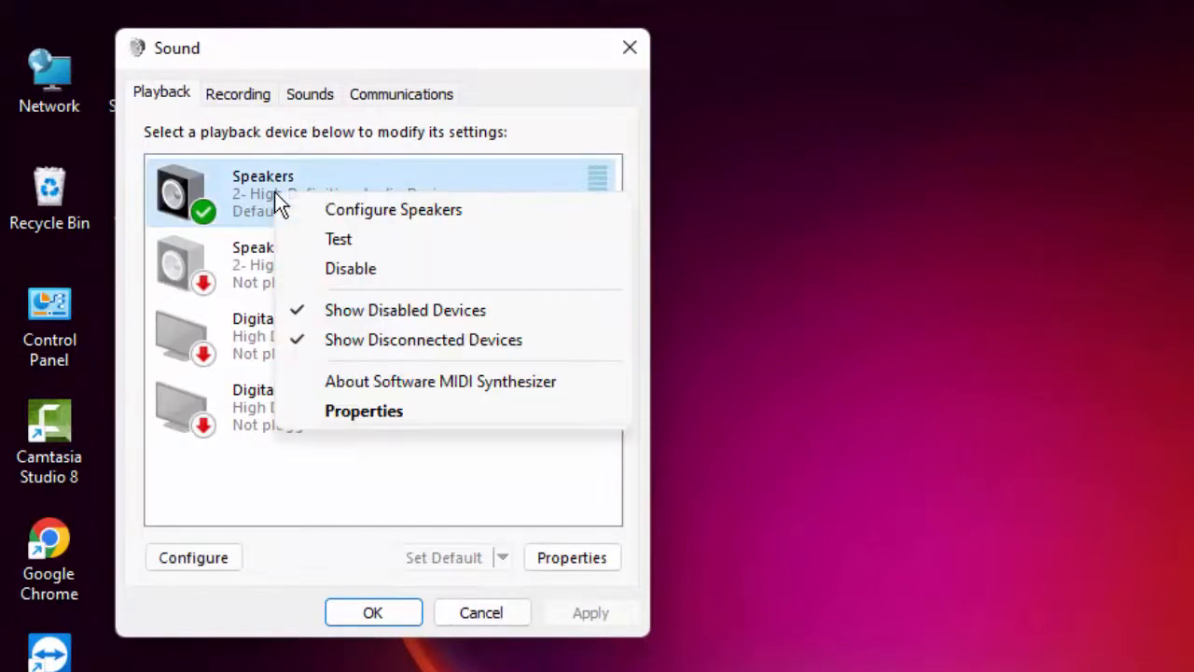
mouse_move(363, 410)
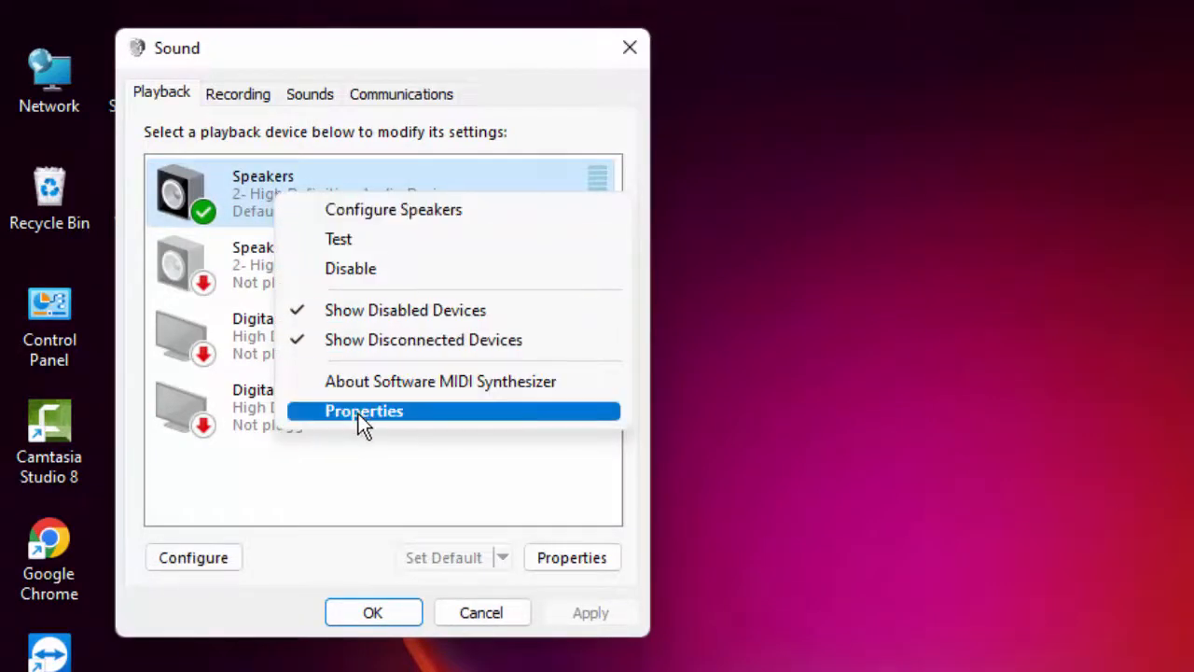
left_click(363, 411)
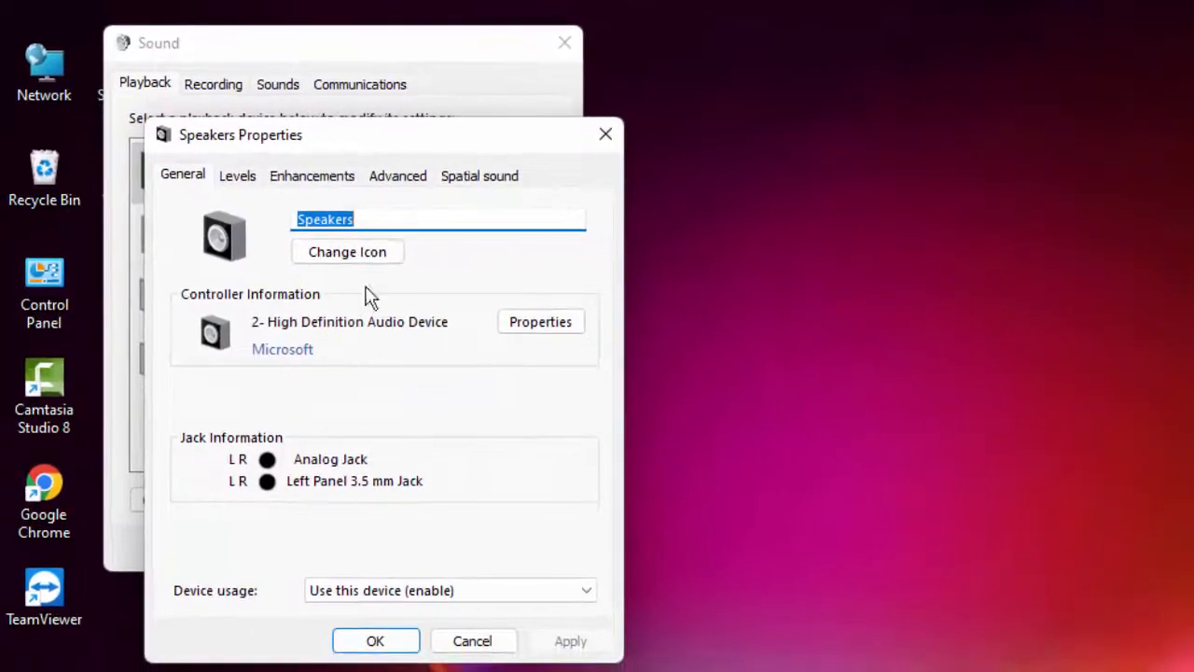
Step: Uncheck 'Allow applications to take exclusive control' on the Speakers' Advanced tab and confirm
left_click(397, 175)
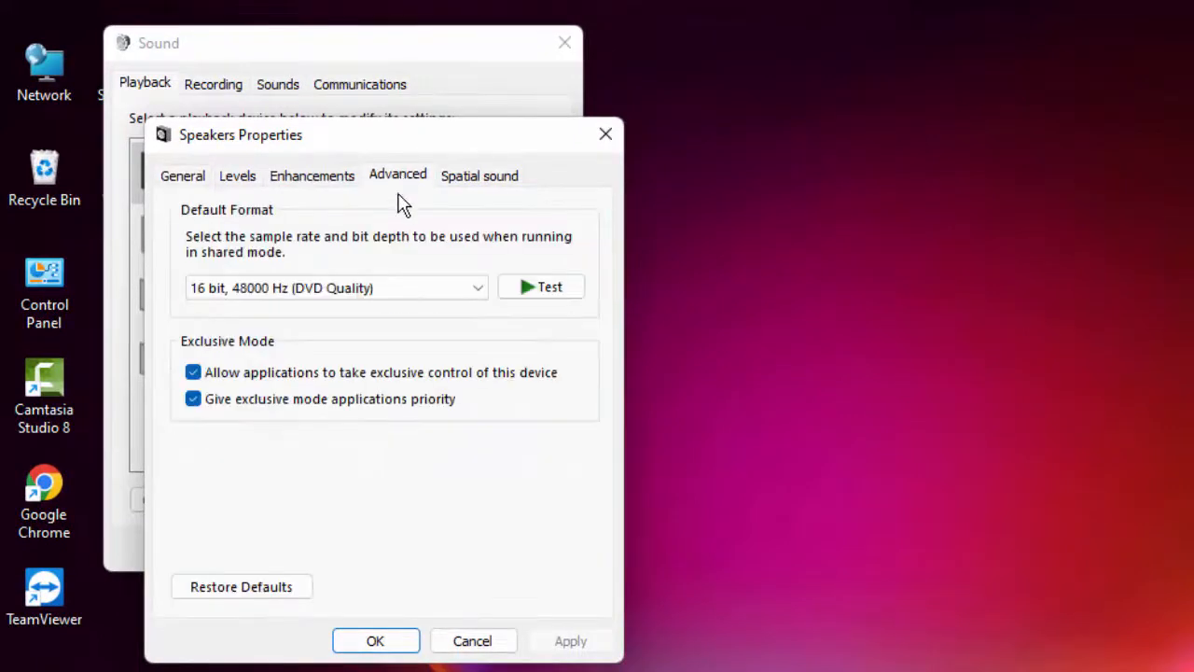
left_click(193, 372)
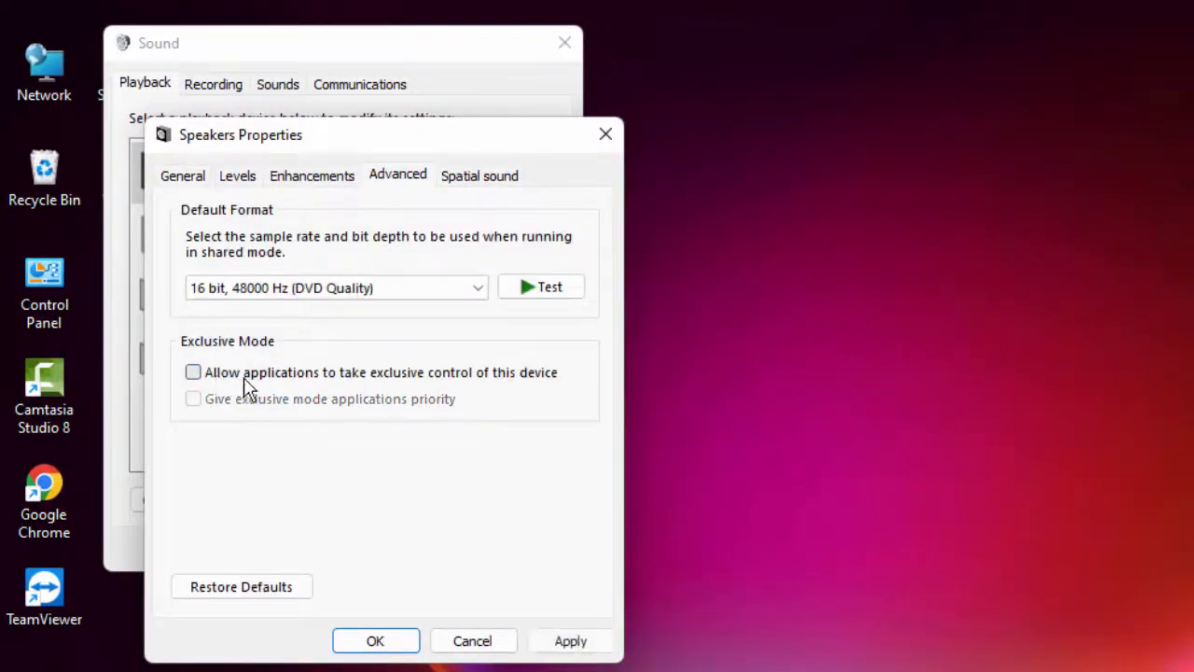
mouse_move(471, 389)
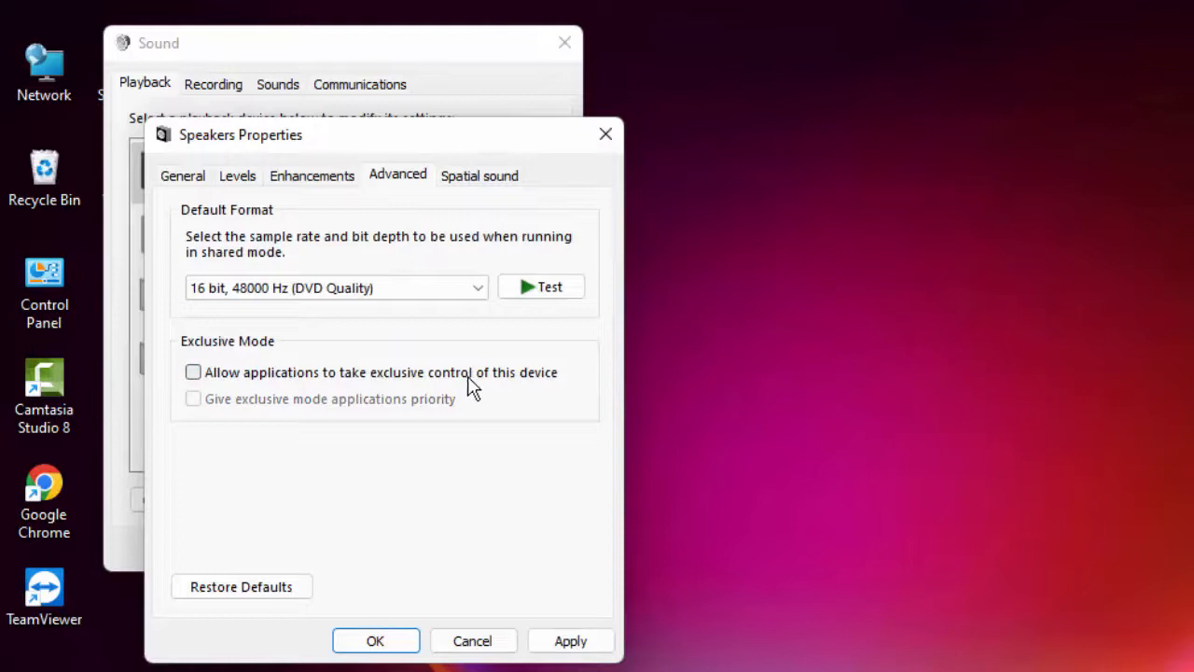
mouse_move(373, 471)
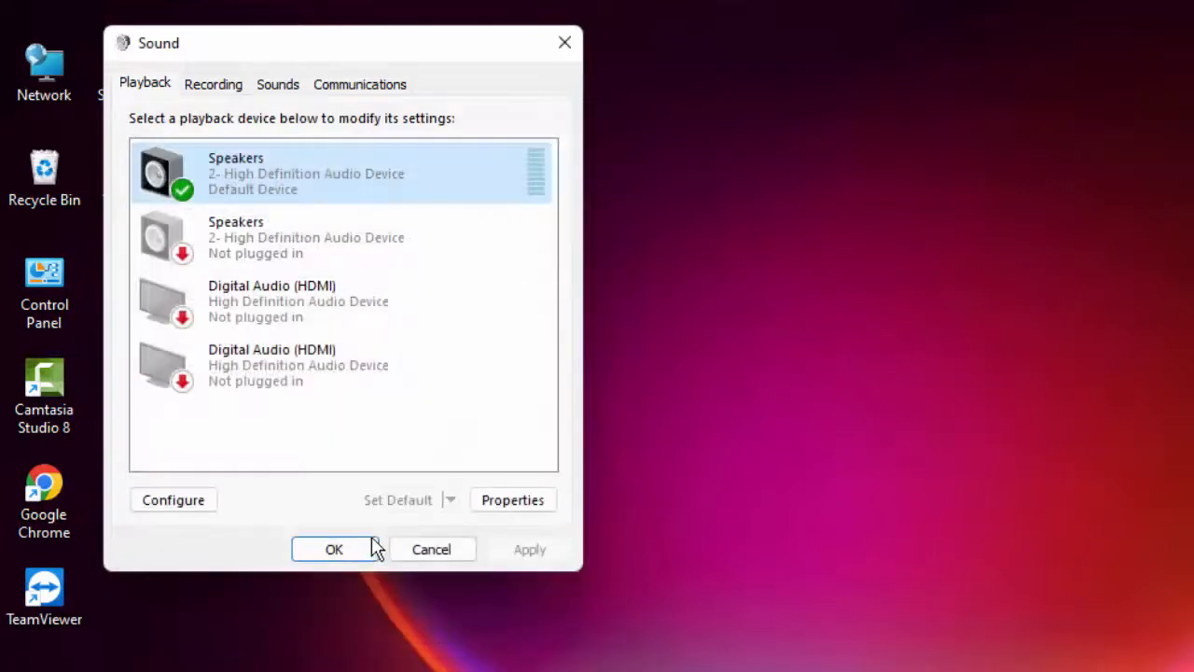
left_click(333, 548)
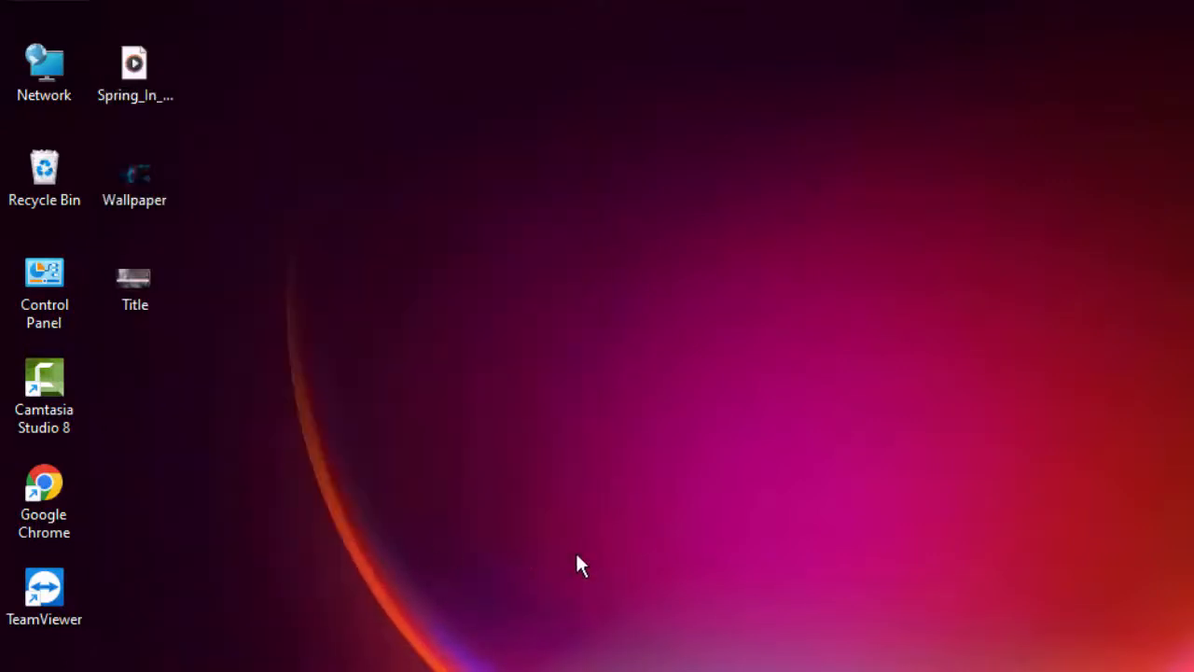
Step: Bring up the shut down/restart prompt with Alt+F4, then dismiss it
key("Alt+F4")
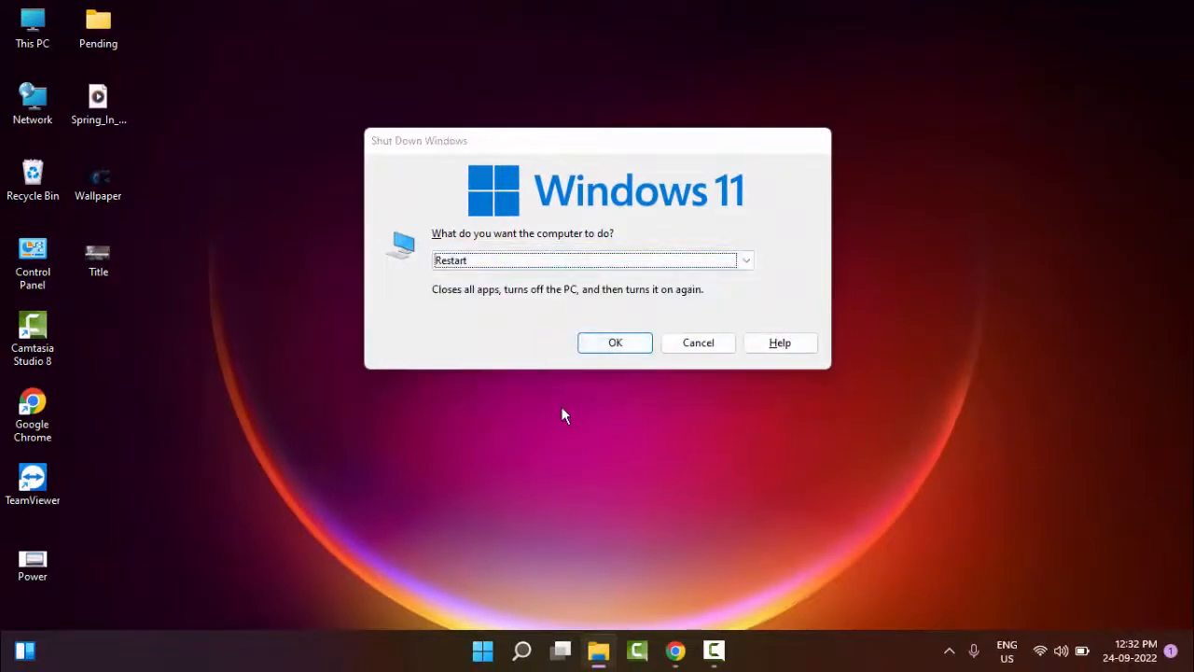
left_click(698, 342)
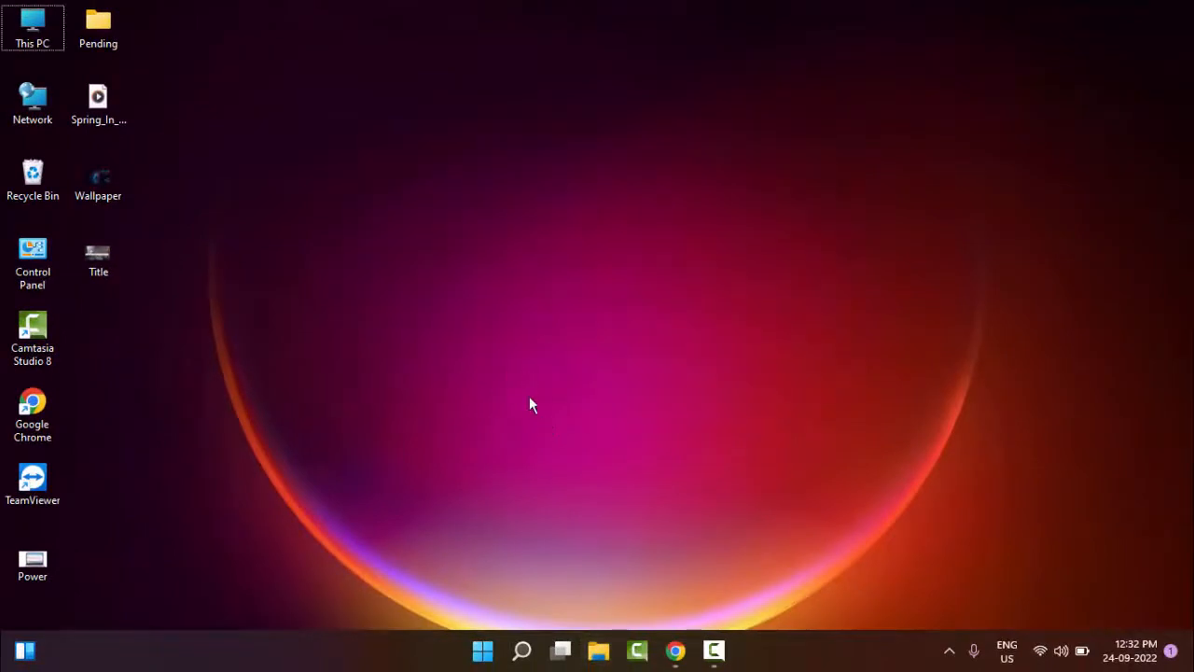